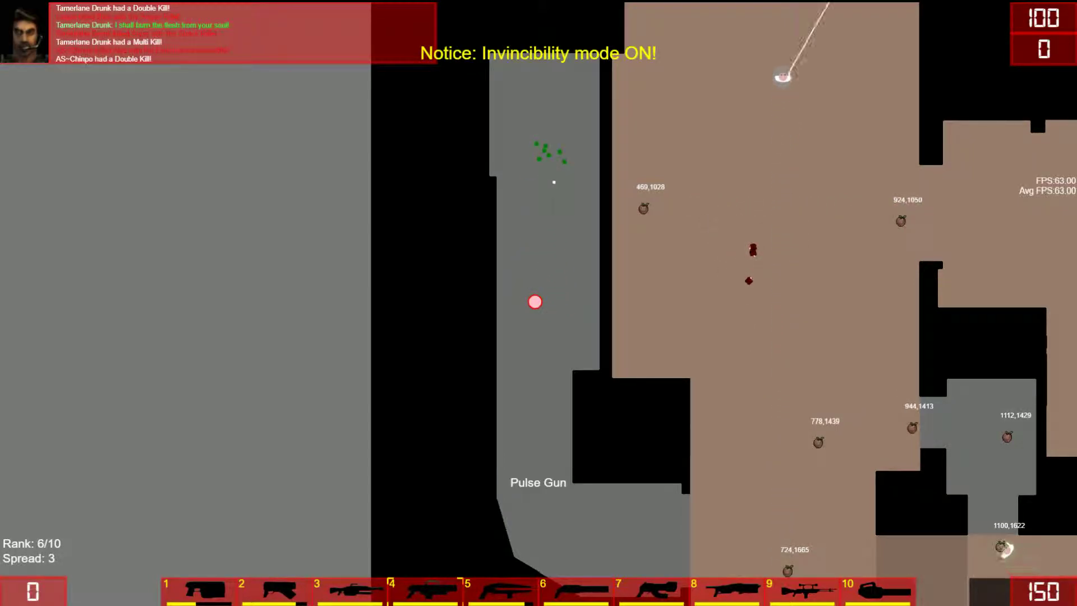
{"action": "left_click", "coordinate": [573, 170]}
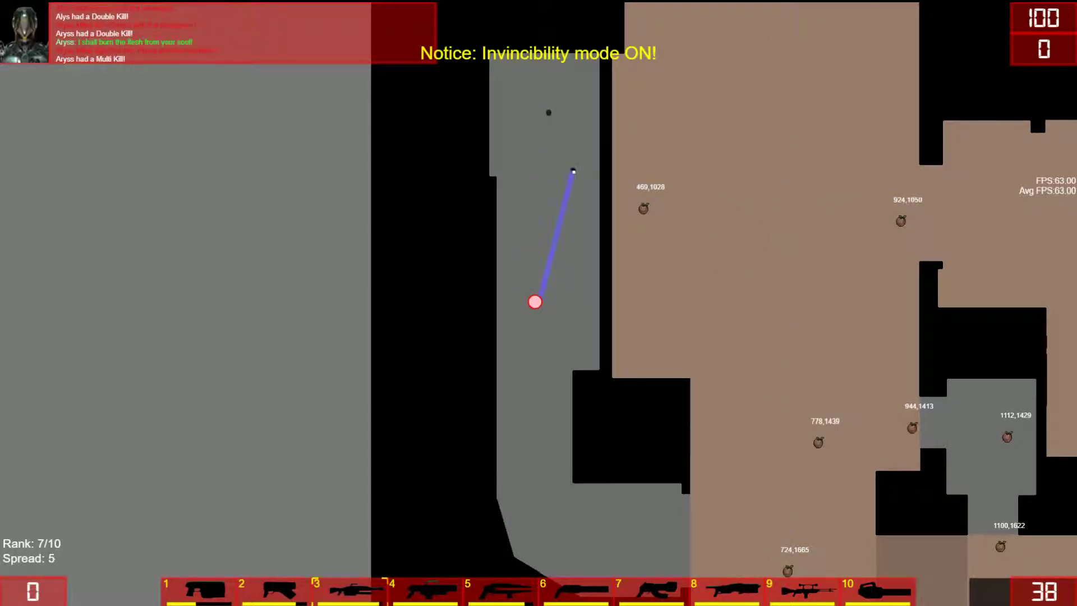